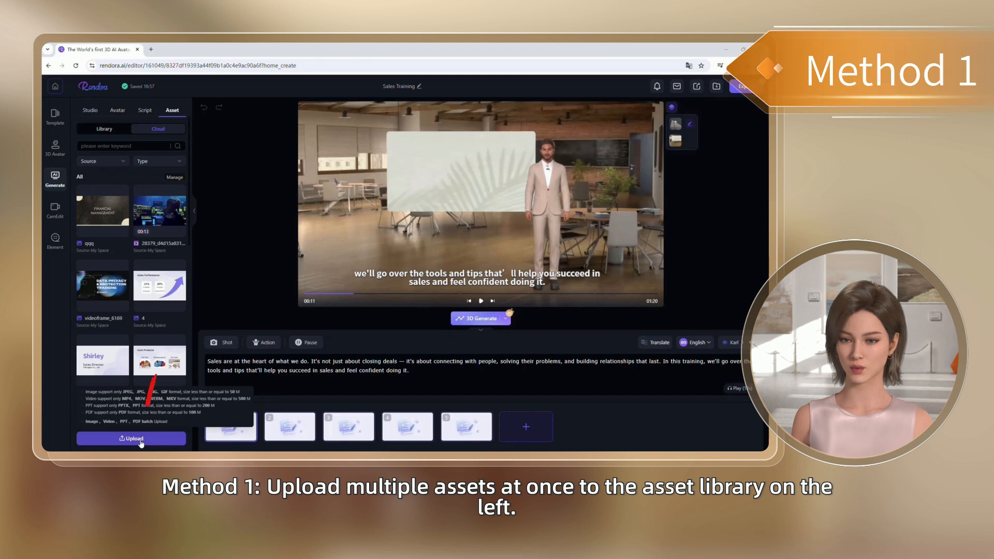
# - Upload the Sales Training slide images to the asset library in one batch
pyautogui.click(131, 438)
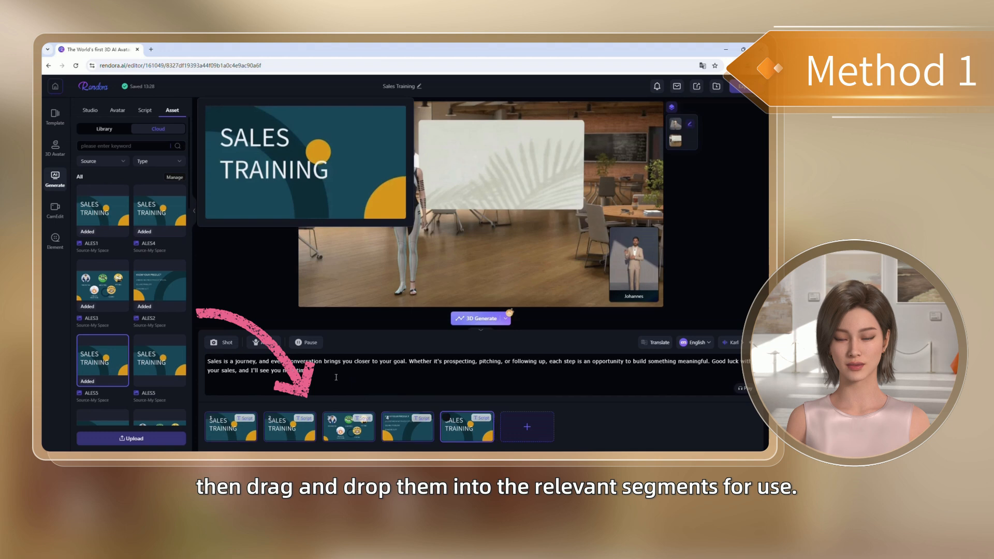
# - Select the first segment, show its preview, and upload an asset directly into it
pyautogui.click(231, 426)
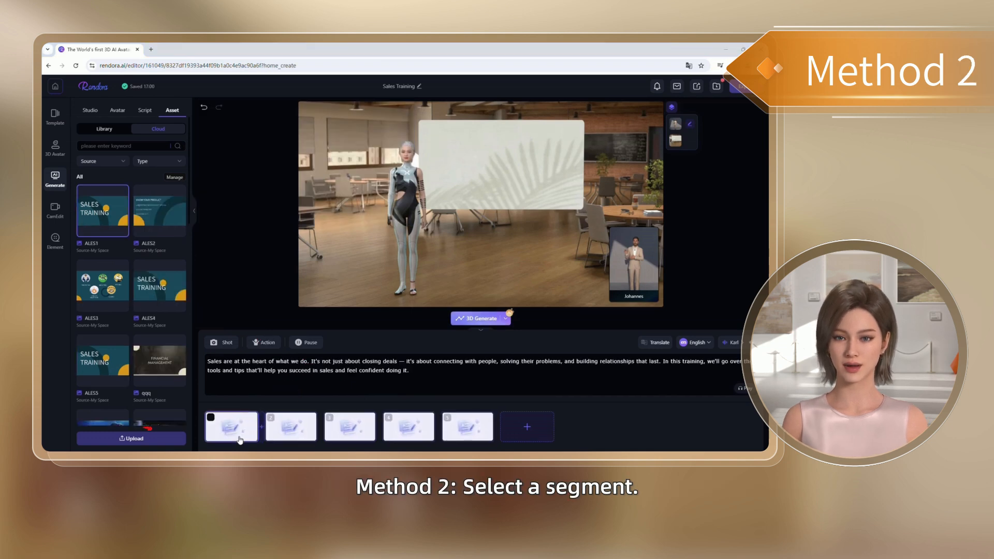
pyautogui.click(231, 426)
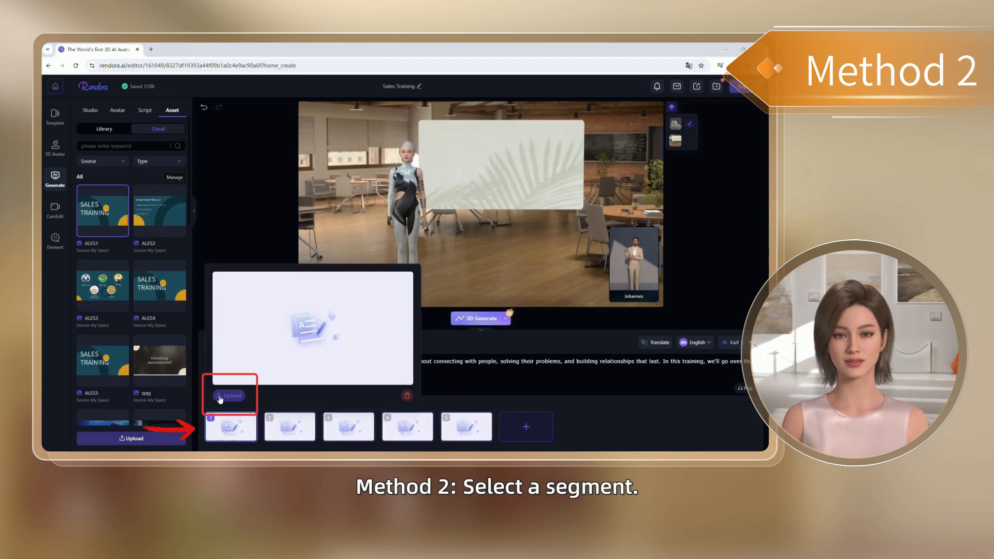
pyautogui.click(230, 395)
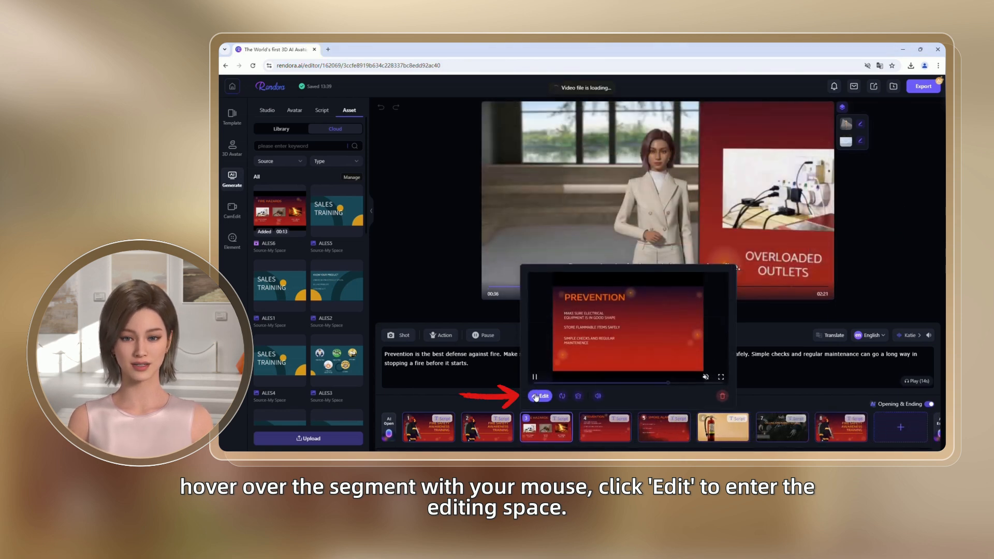
# - Edit the Fire Hazards segment and set its slide fill to Cover
pyautogui.click(539, 396)
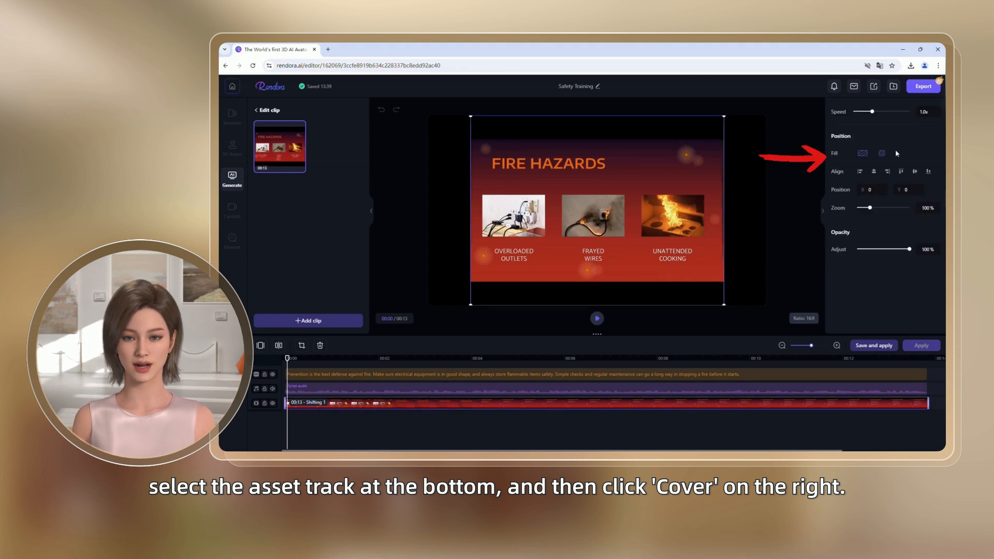
pyautogui.click(861, 153)
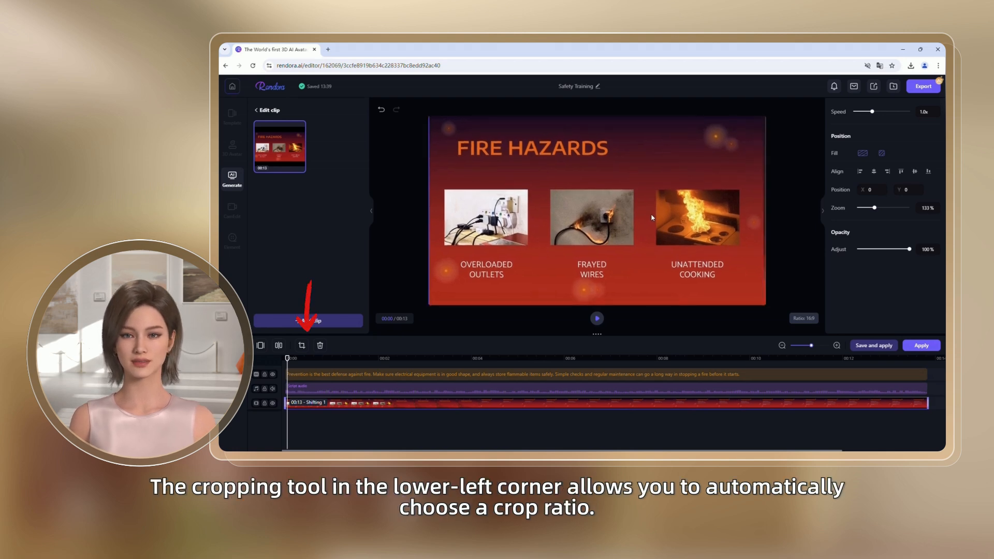
# - Crop the Fire Hazards clip to a chosen ratio and apply the edits
pyautogui.click(301, 345)
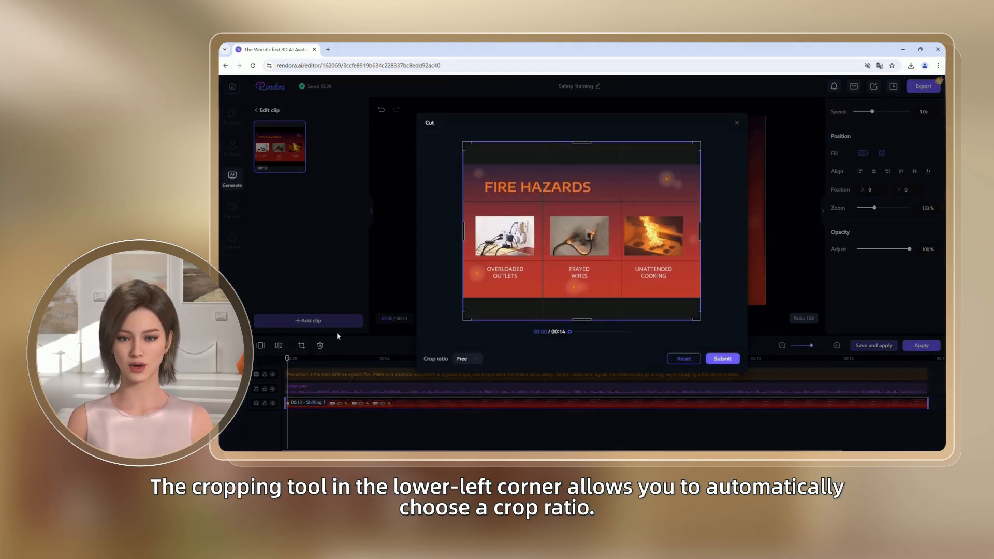
pyautogui.click(468, 358)
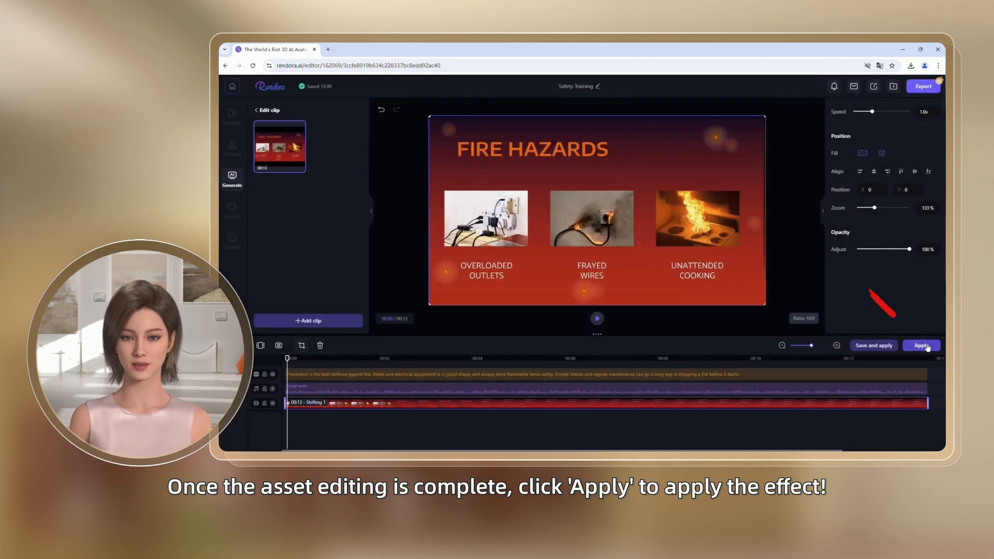
pyautogui.click(921, 345)
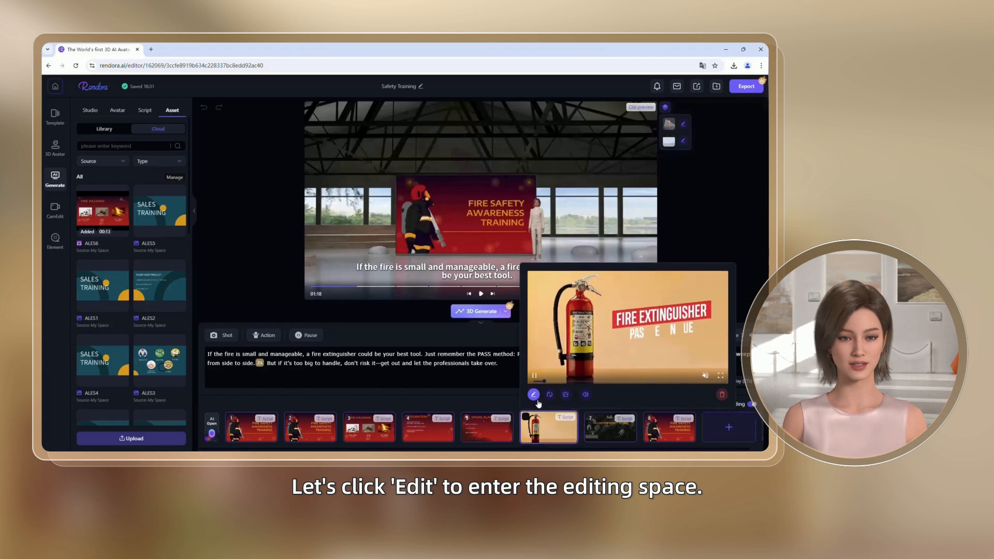
# - Open the fire extinguisher segment in the clip editor beside its voiceover
pyautogui.click(533, 395)
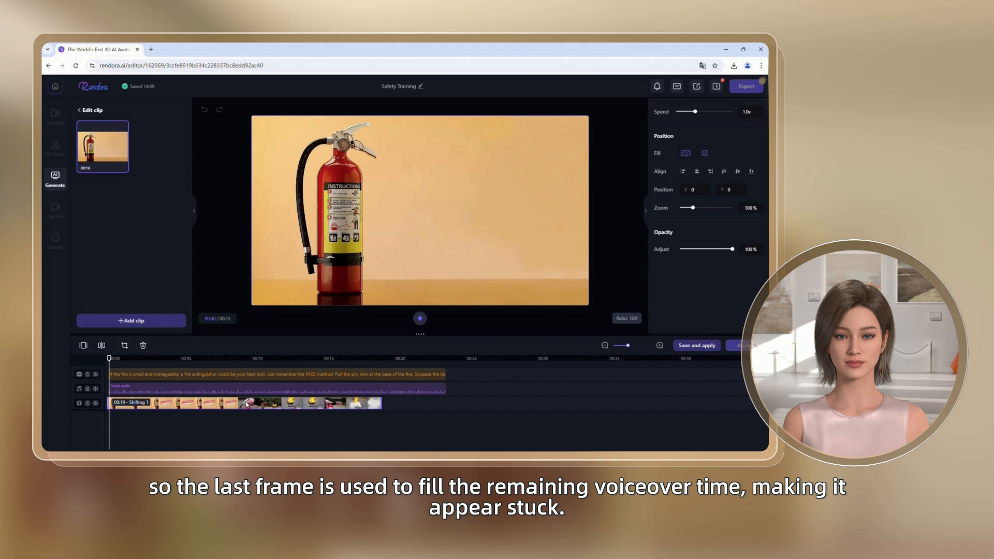
# - Add the newly uploaded 14-second video as a second clip
pyautogui.click(131, 320)
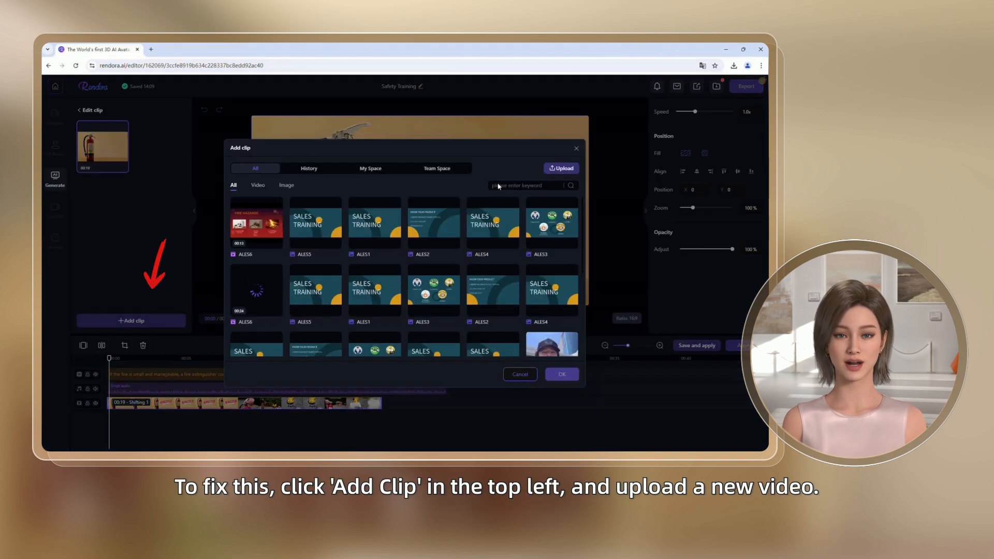
pyautogui.click(560, 167)
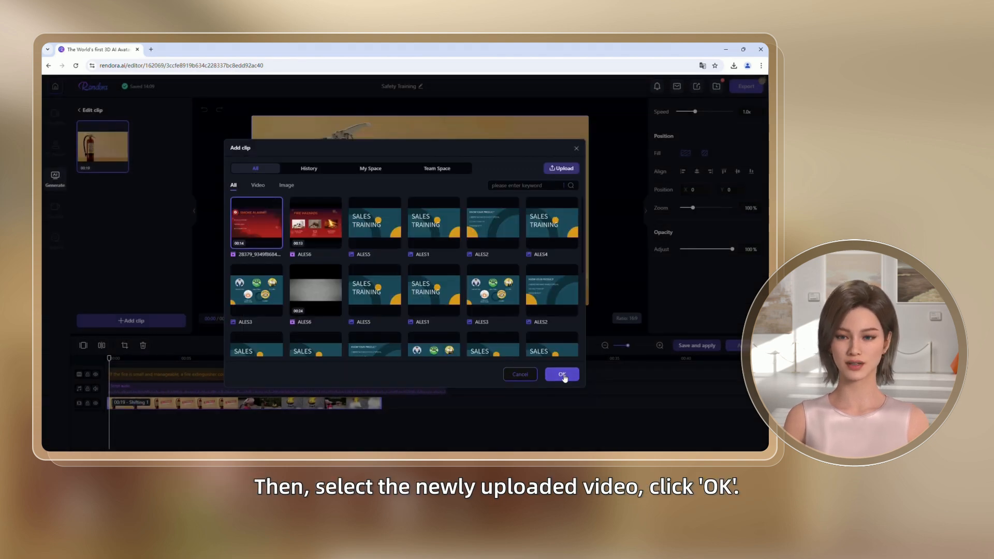
pyautogui.click(561, 373)
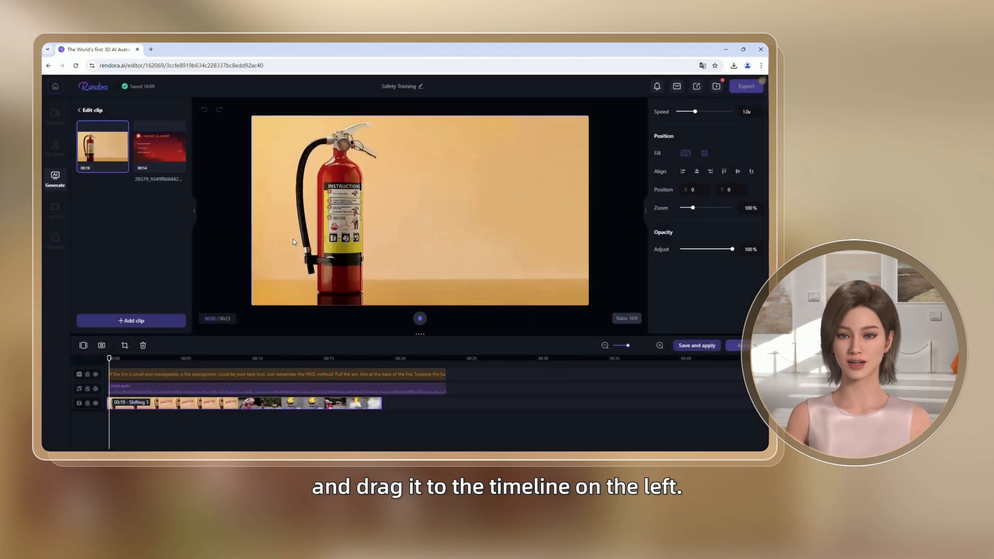